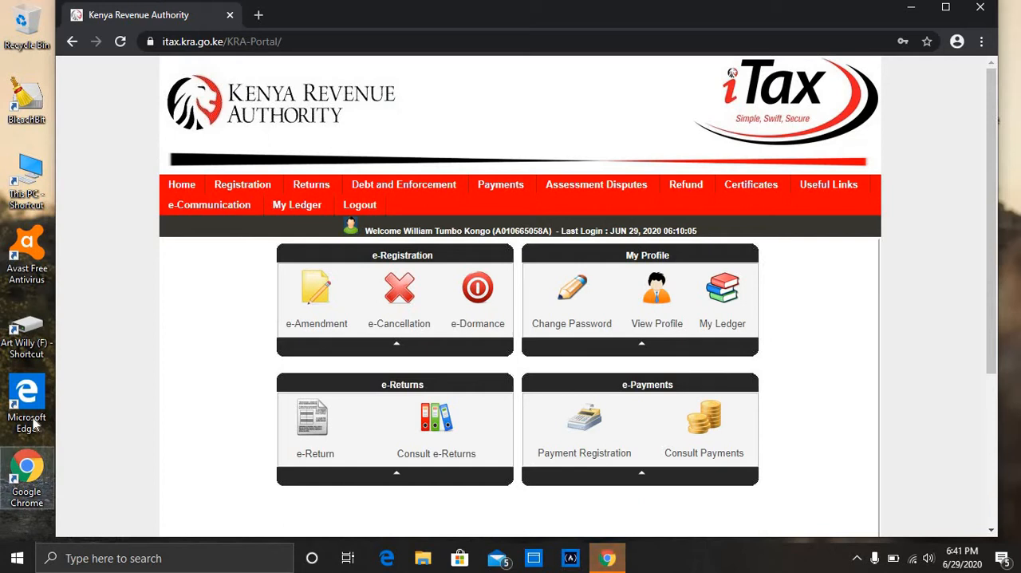
mouse_move(475, 77)
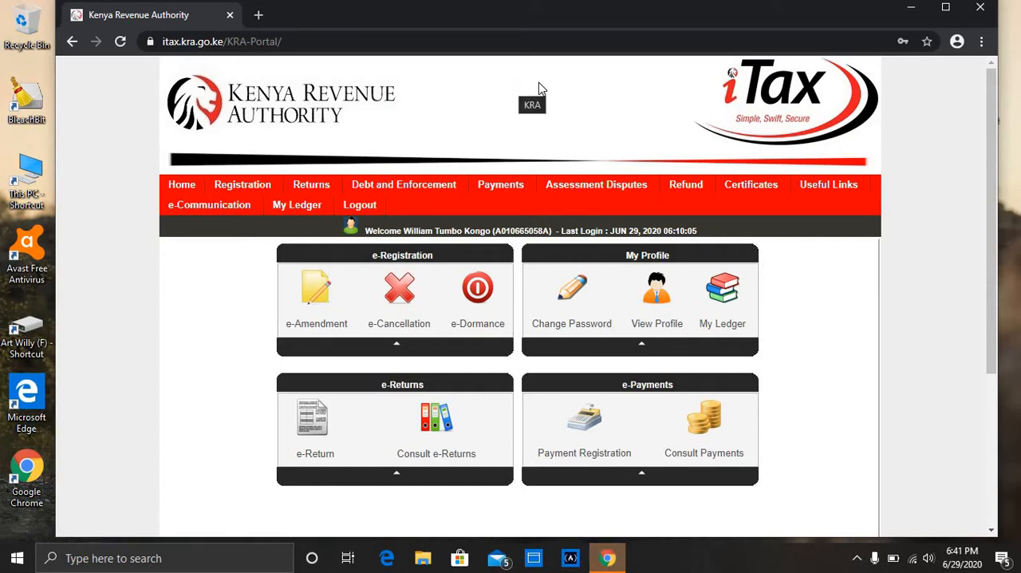
mouse_move(558, 80)
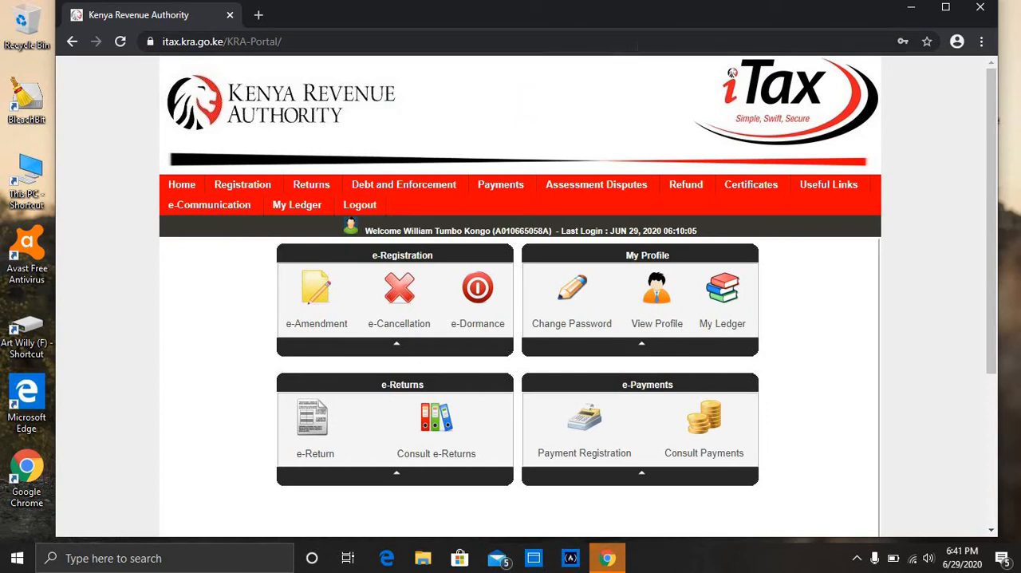
mouse_move(322, 182)
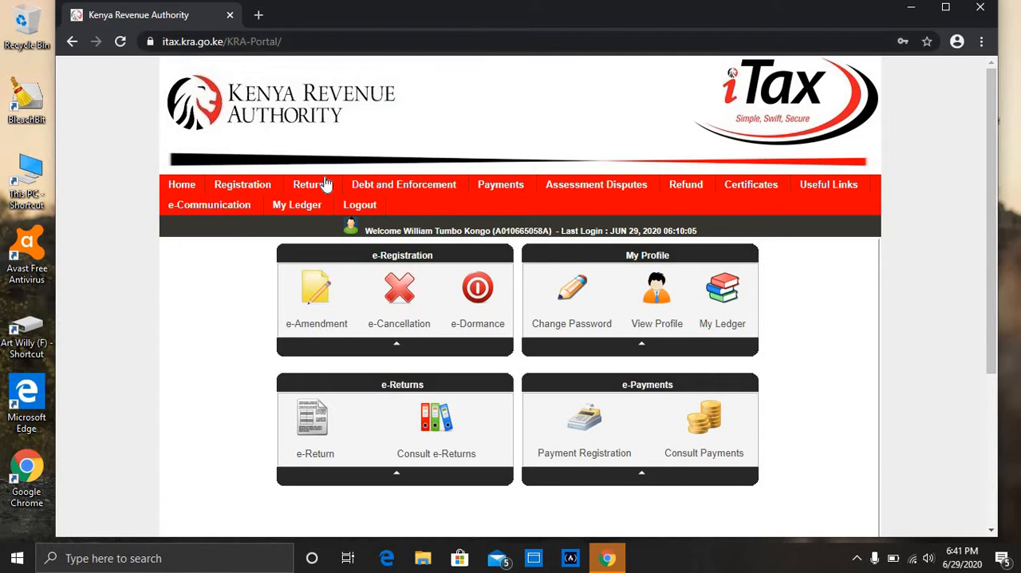
Step: Bring up the Returns menu options in iTax
left_click(311, 185)
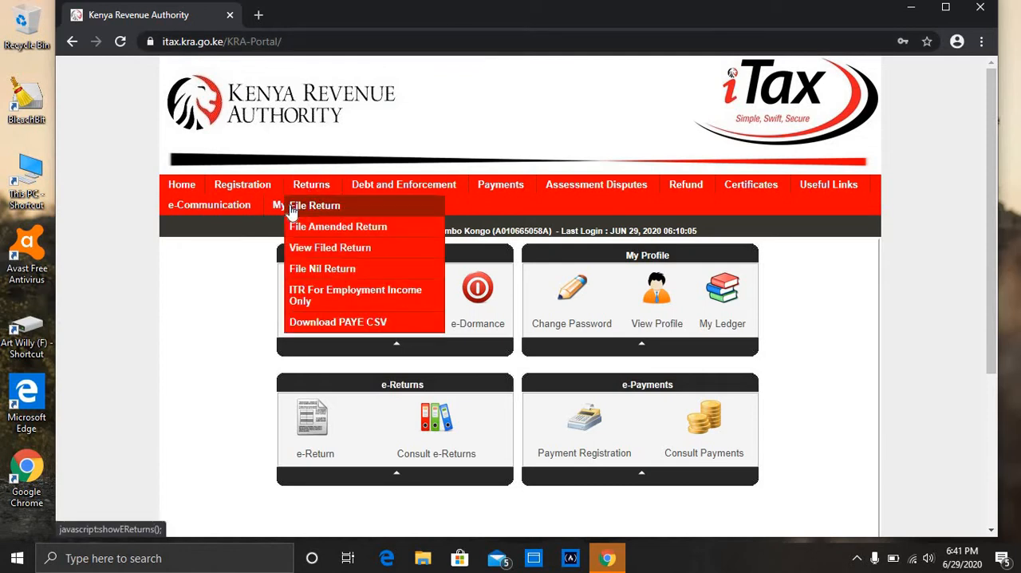
mouse_move(338, 227)
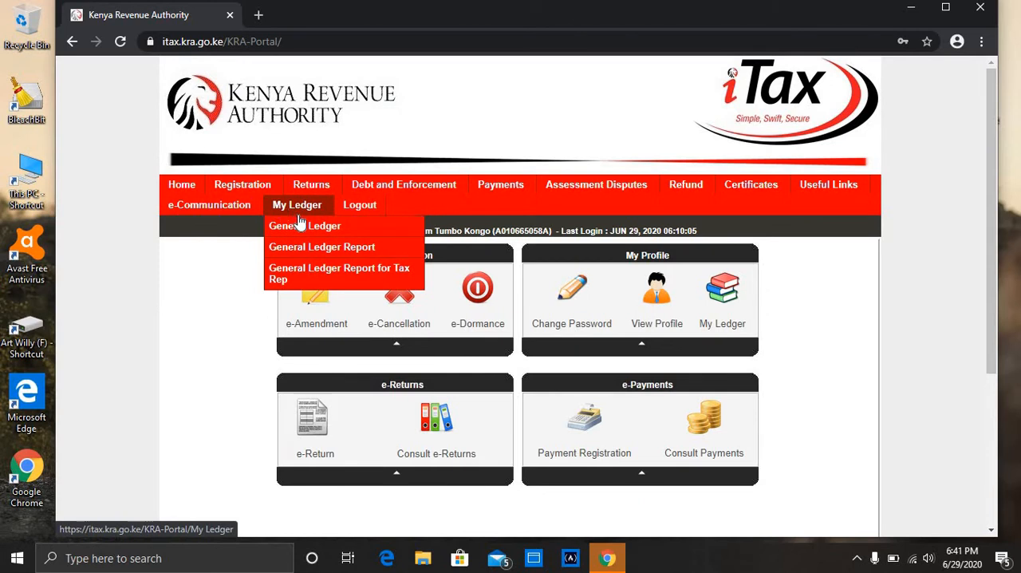
mouse_move(305, 229)
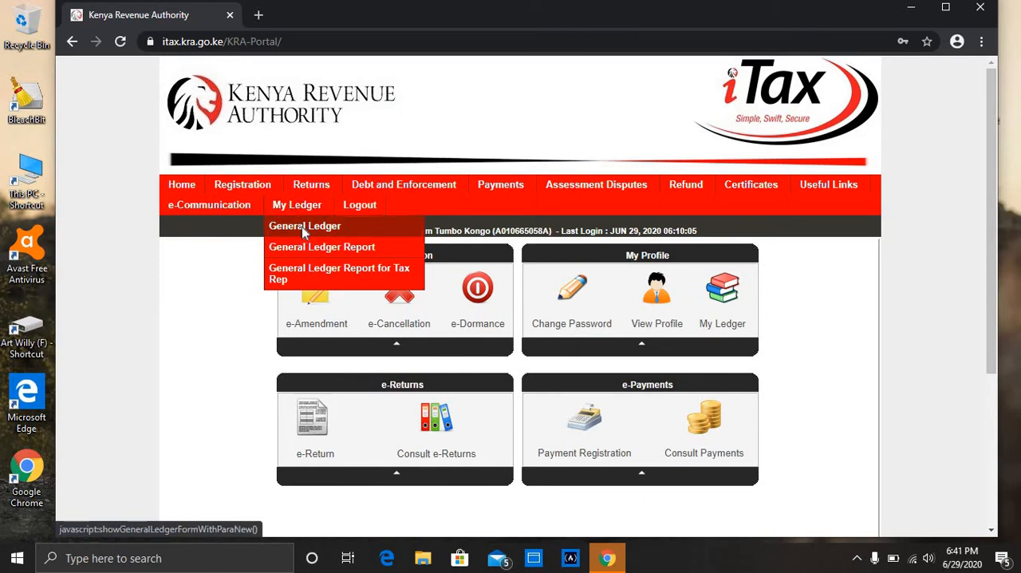
Step: Go to My Ledger > General Ledger and set Transaction Type to Penalty
left_click(303, 227)
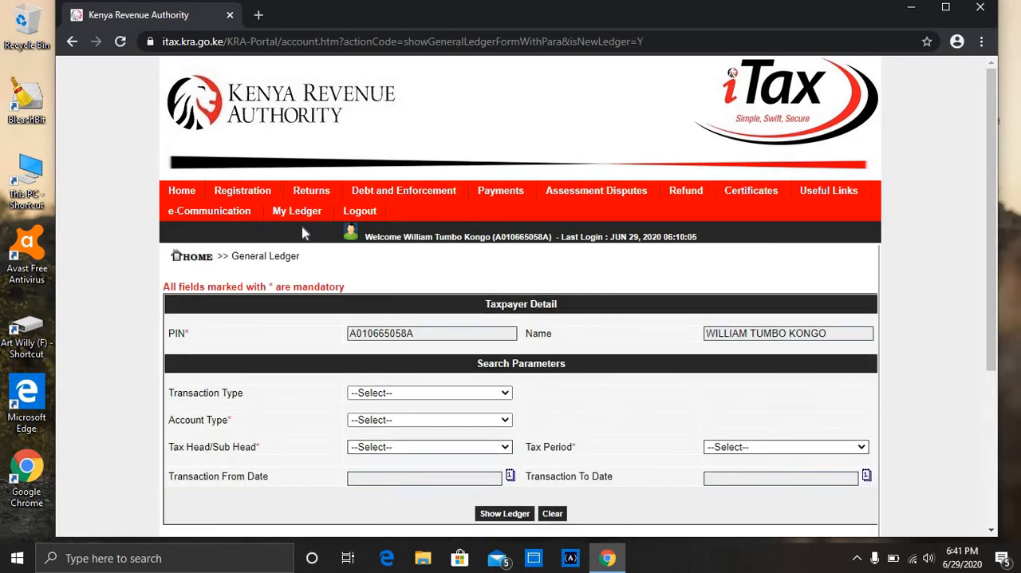
mouse_move(861, 265)
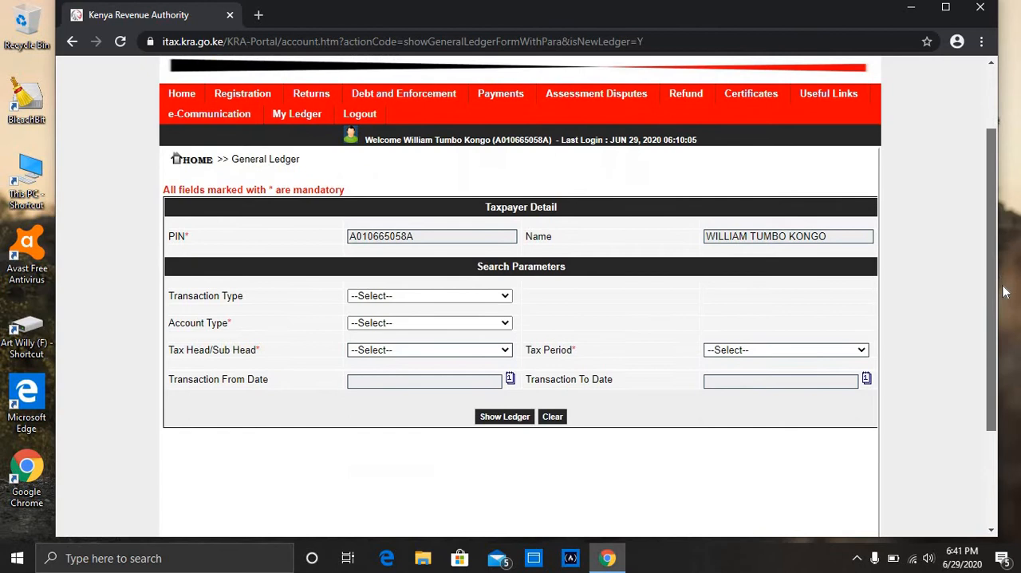
scroll("up", 3)
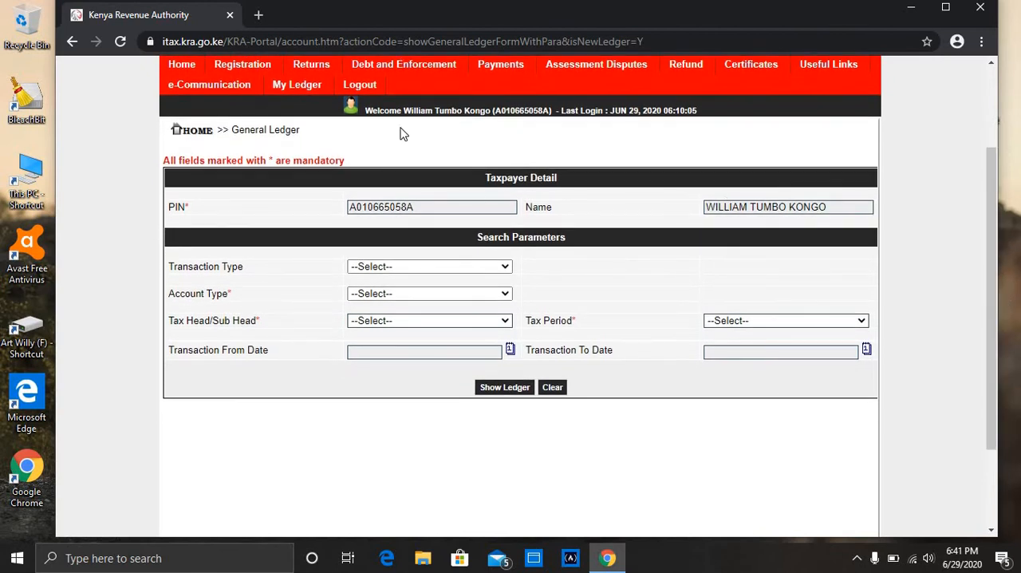
left_click(429, 265)
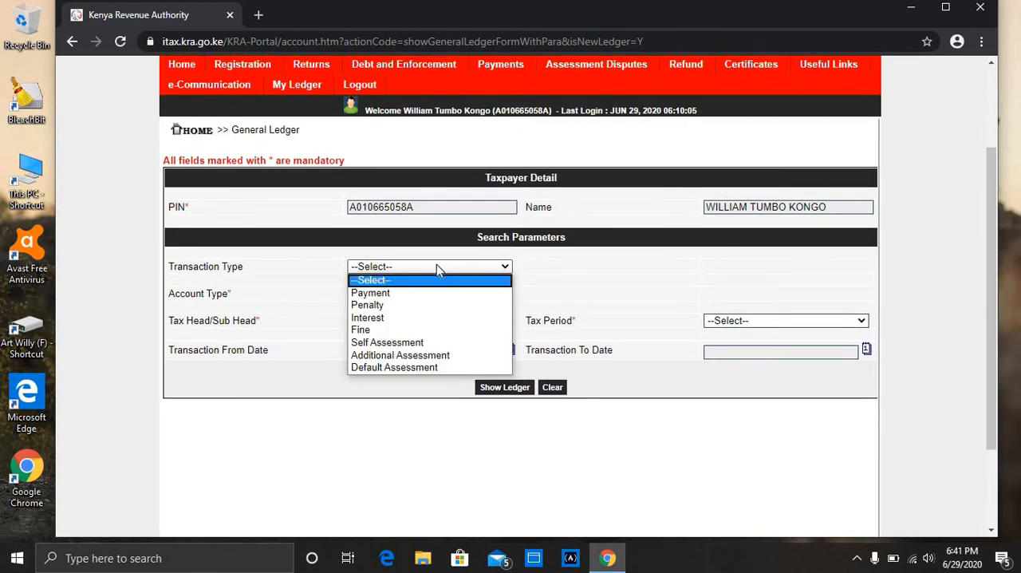
left_click(367, 305)
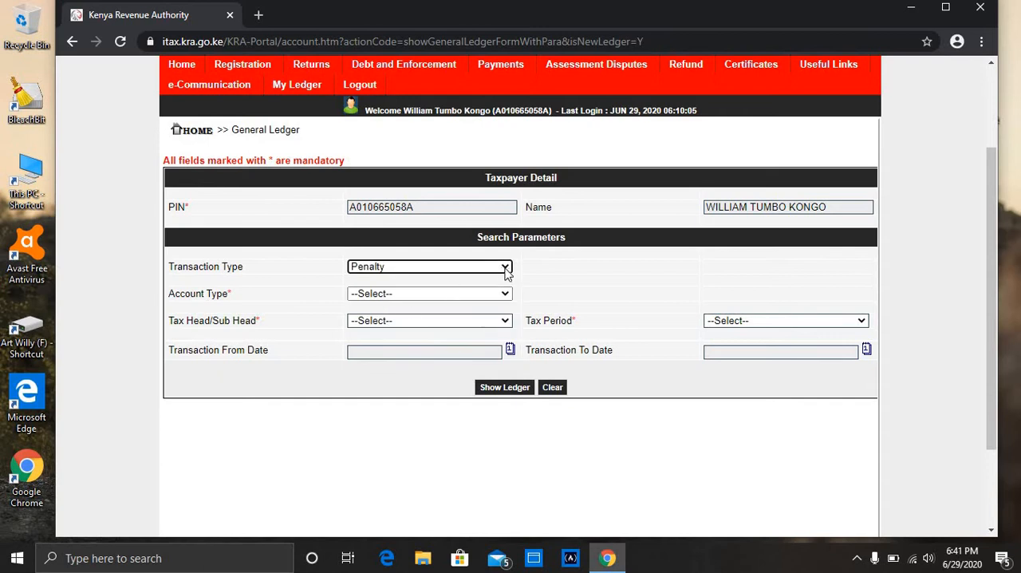
Step: Set Account Type to Taxpayer Main Account and Tax Head to (0101) Income Tax - Resident Individual
left_click(429, 294)
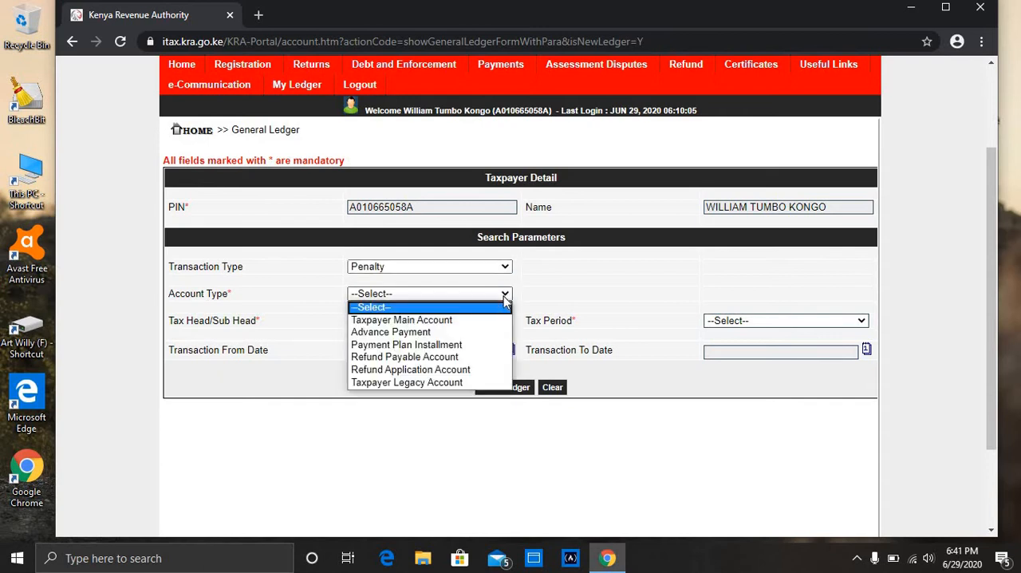
mouse_move(402, 319)
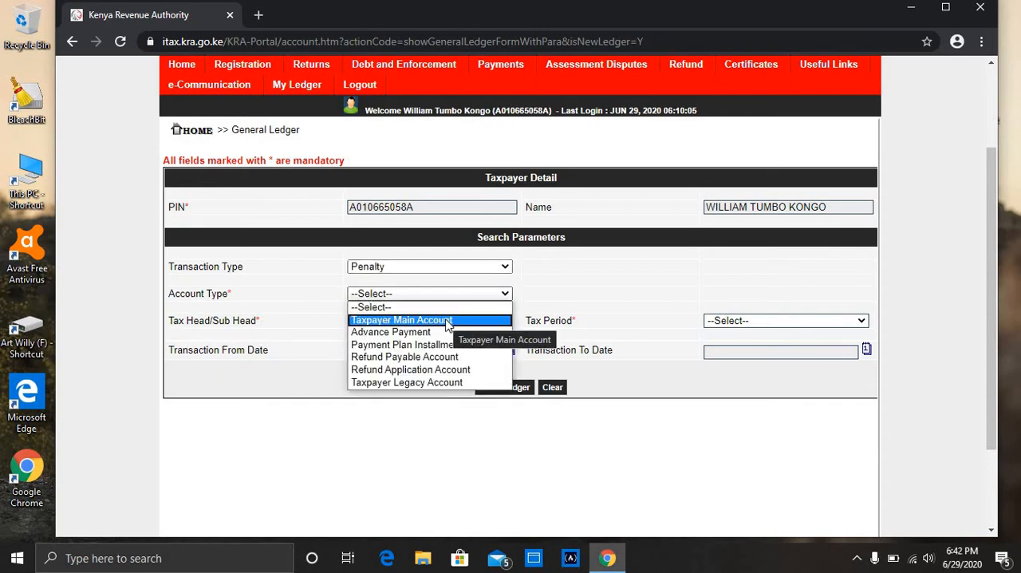
left_click(402, 319)
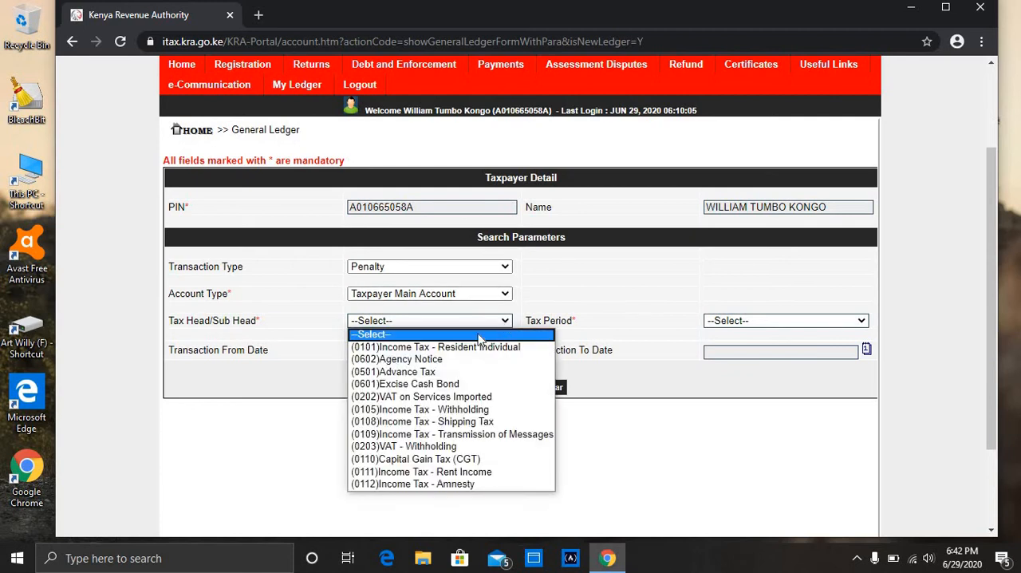
mouse_move(434, 346)
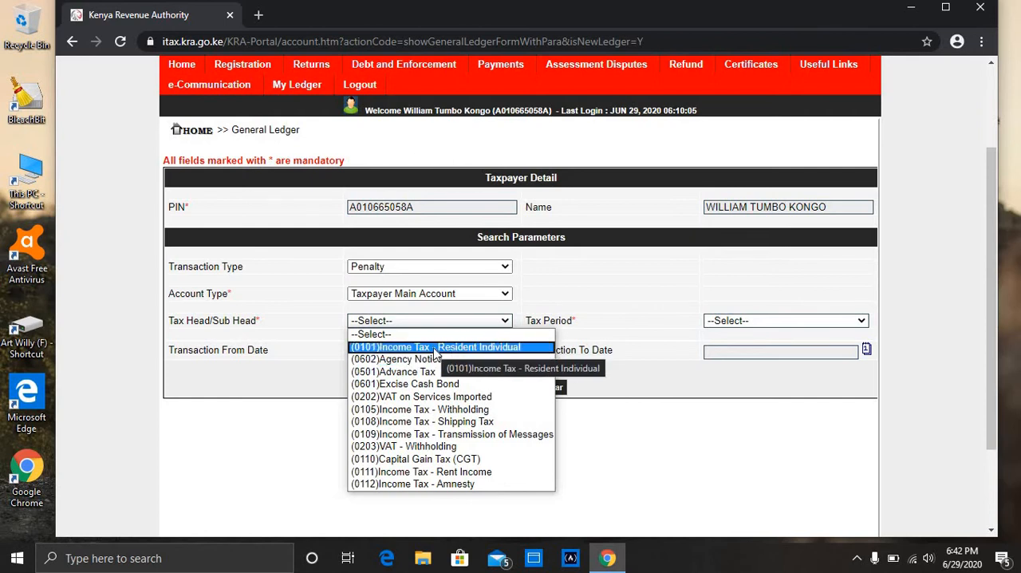
left_click(436, 346)
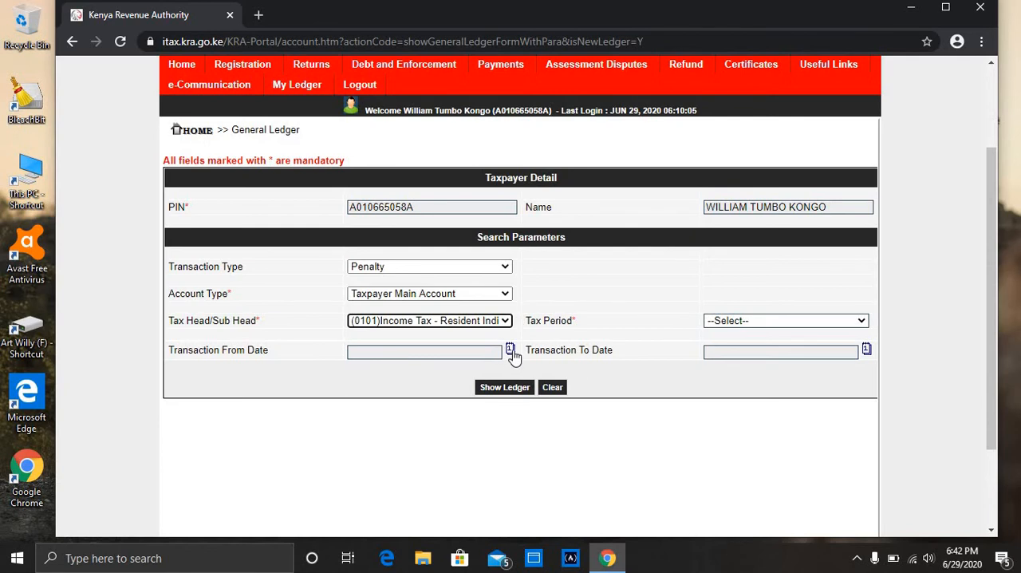
Step: Pick 29 June 2020 from the calendar as the Transaction From Date
left_click(511, 351)
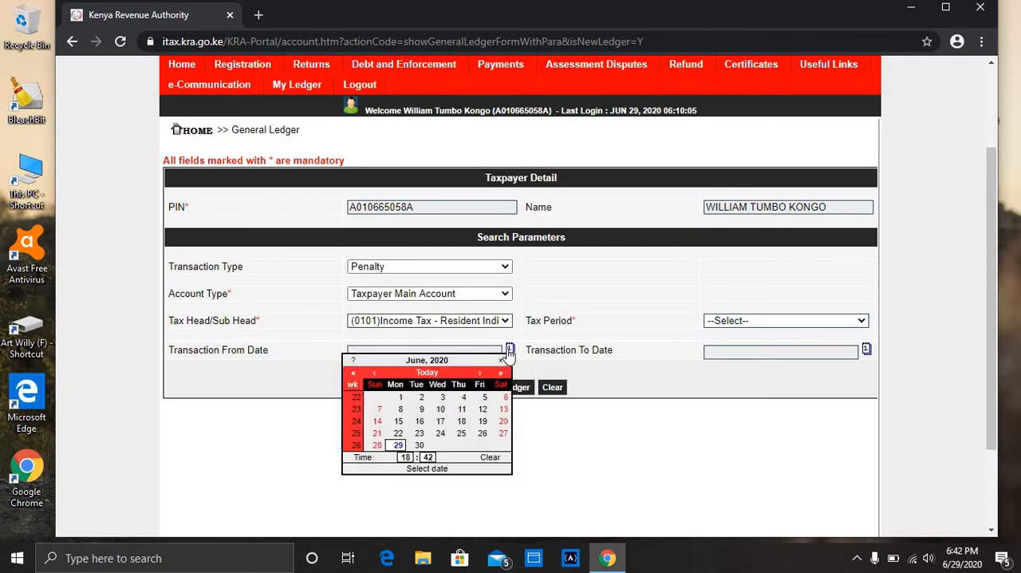
left_click(418, 432)
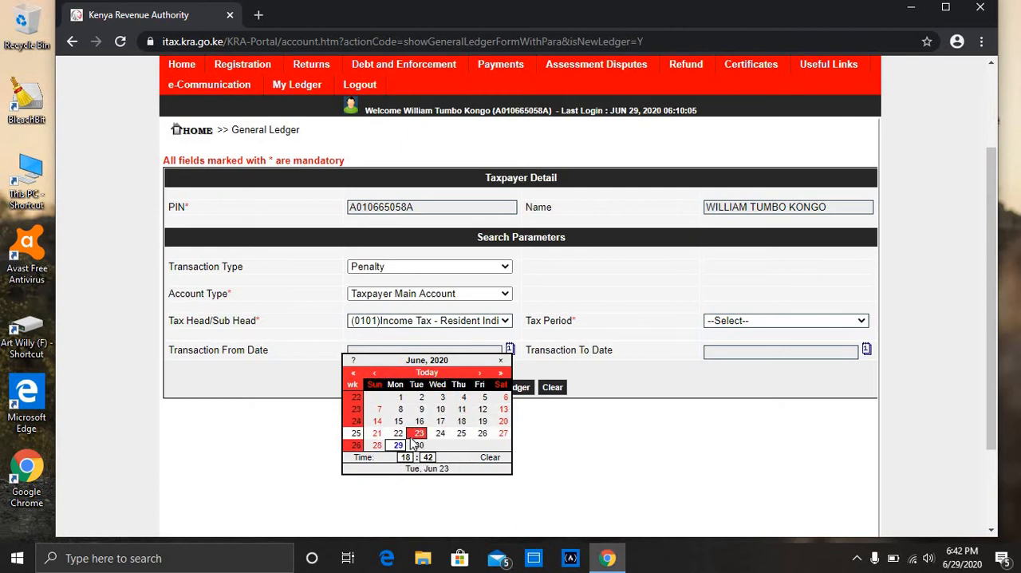
left_click(399, 443)
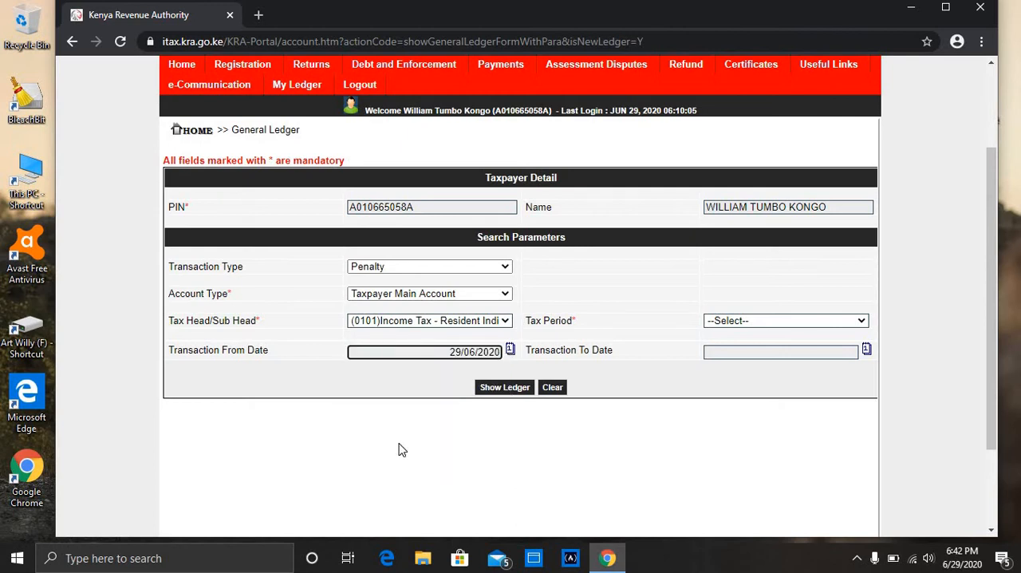
mouse_move(552, 386)
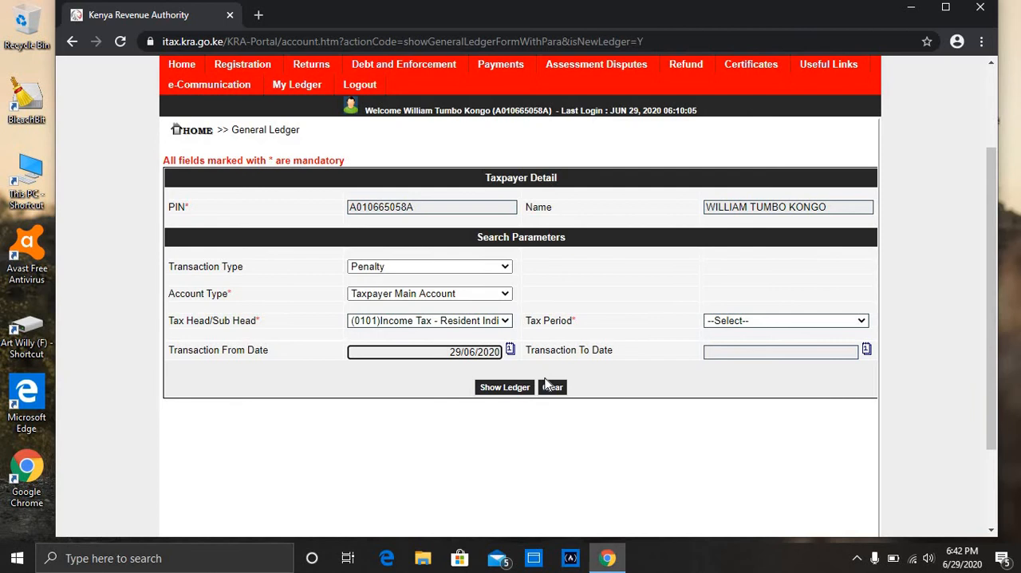
mouse_move(550, 386)
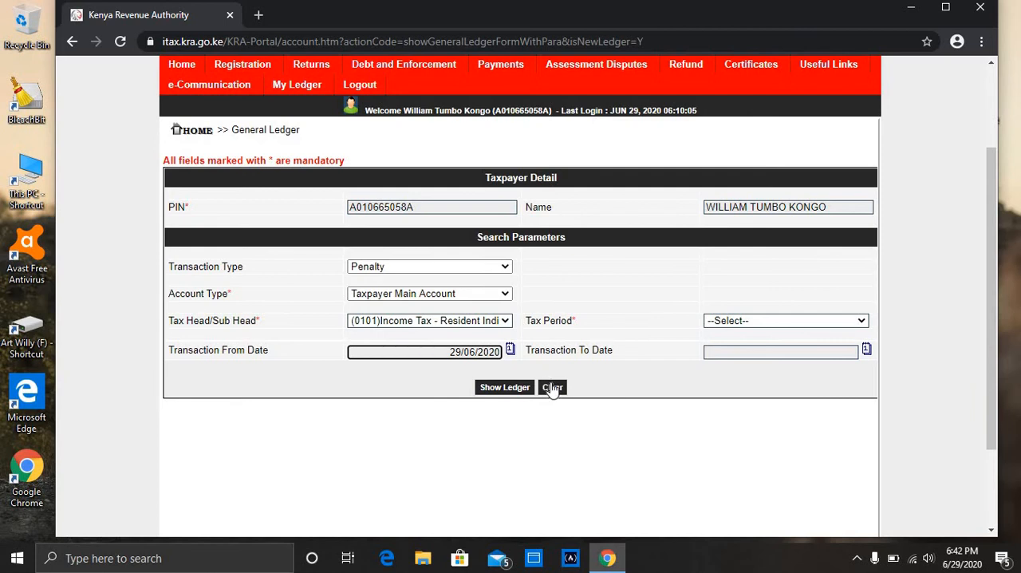
mouse_move(866, 351)
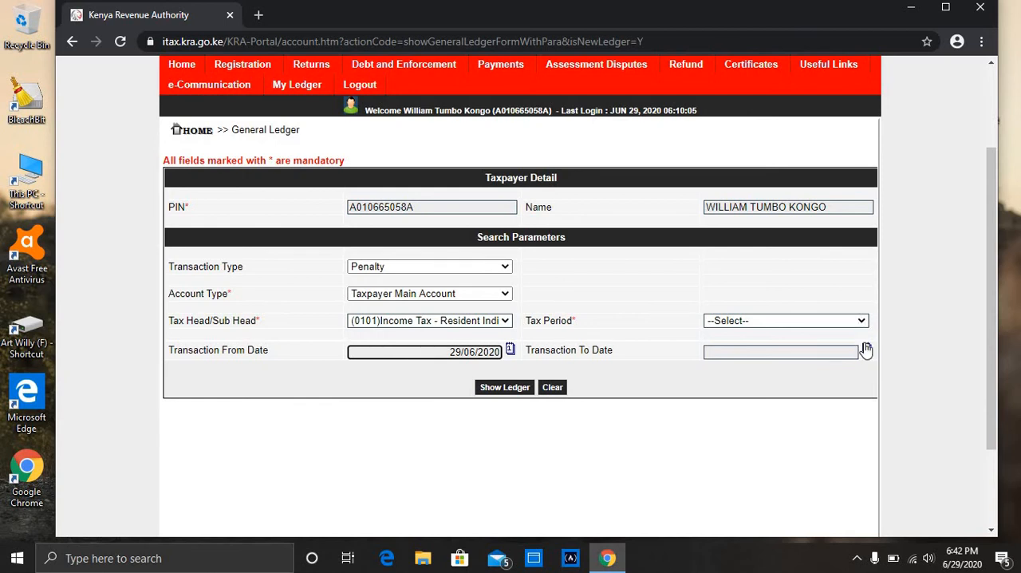
Step: Pick 29 June 2020 from the calendar as the Transaction To Date
left_click(865, 349)
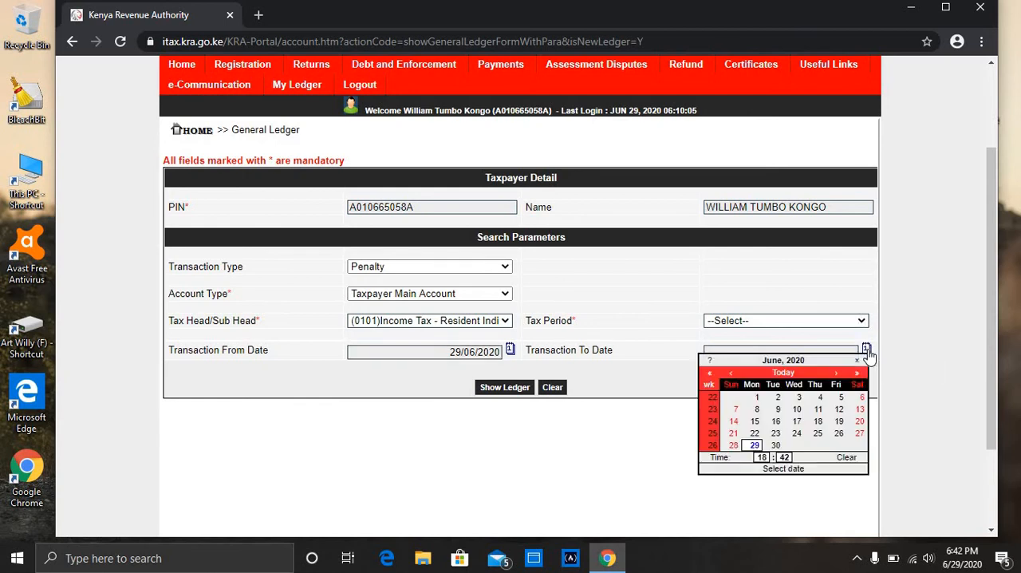
mouse_move(753, 443)
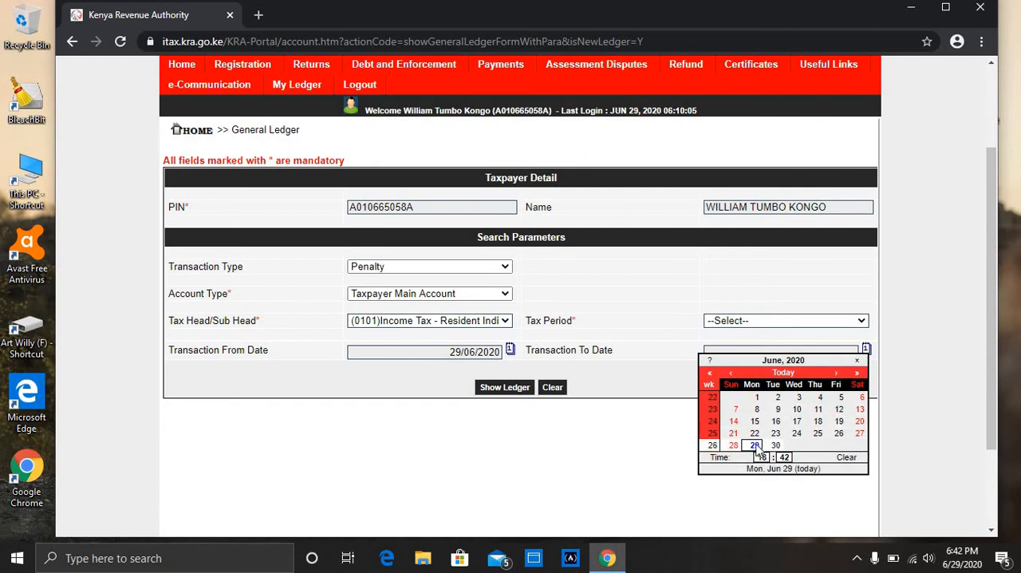
left_click(753, 443)
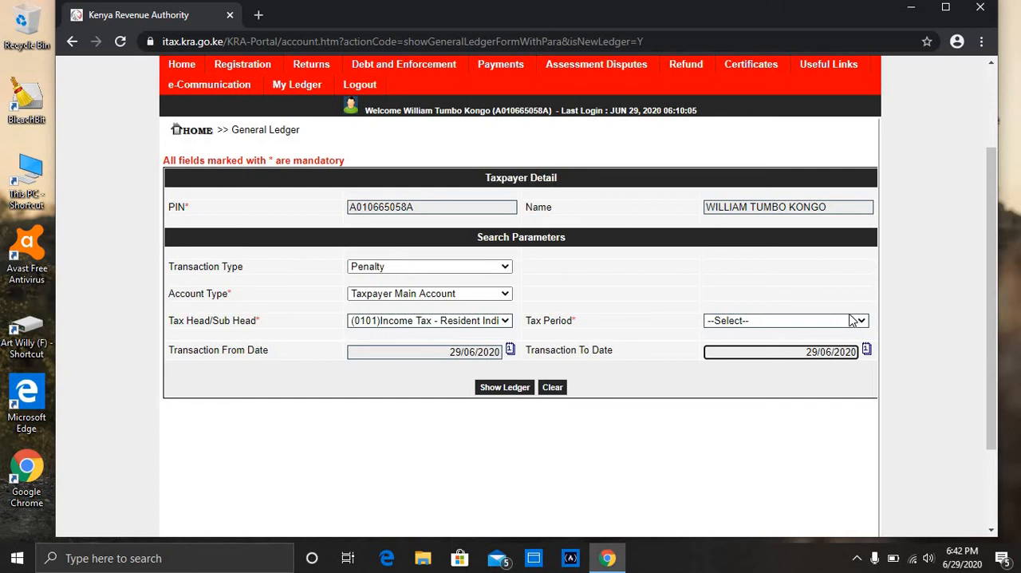
mouse_move(859, 323)
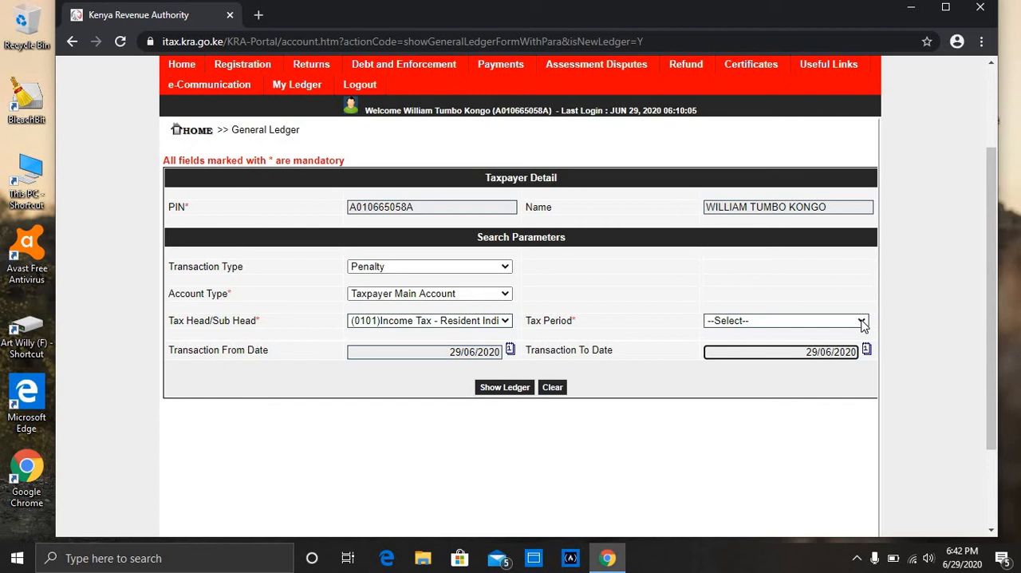
mouse_move(264, 354)
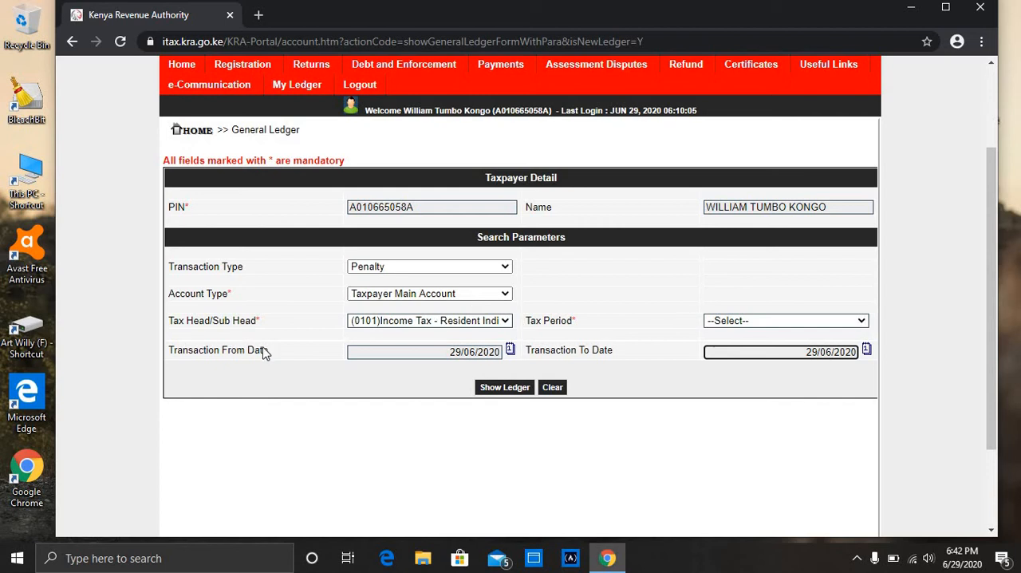
mouse_move(553, 335)
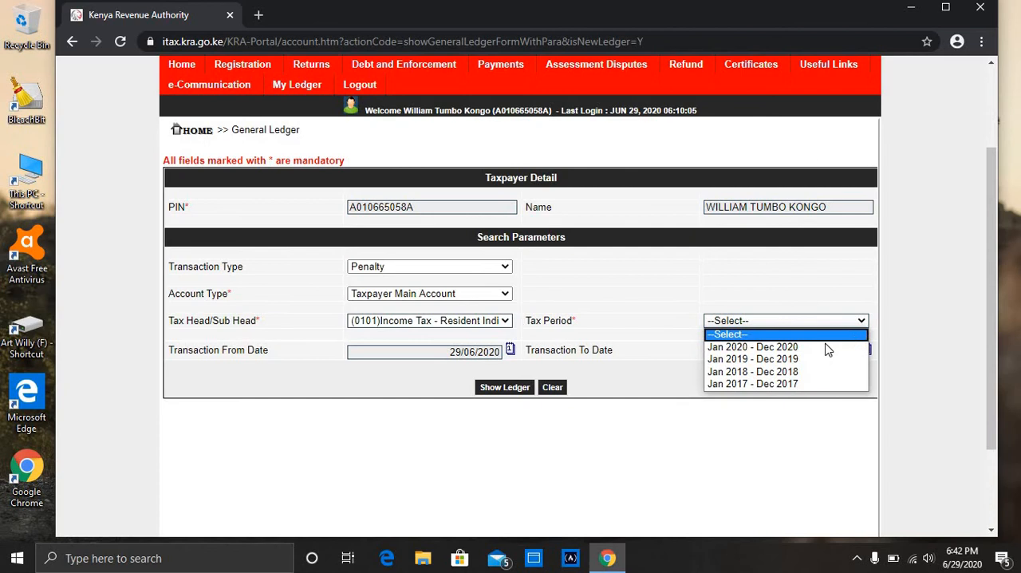
mouse_move(812, 338)
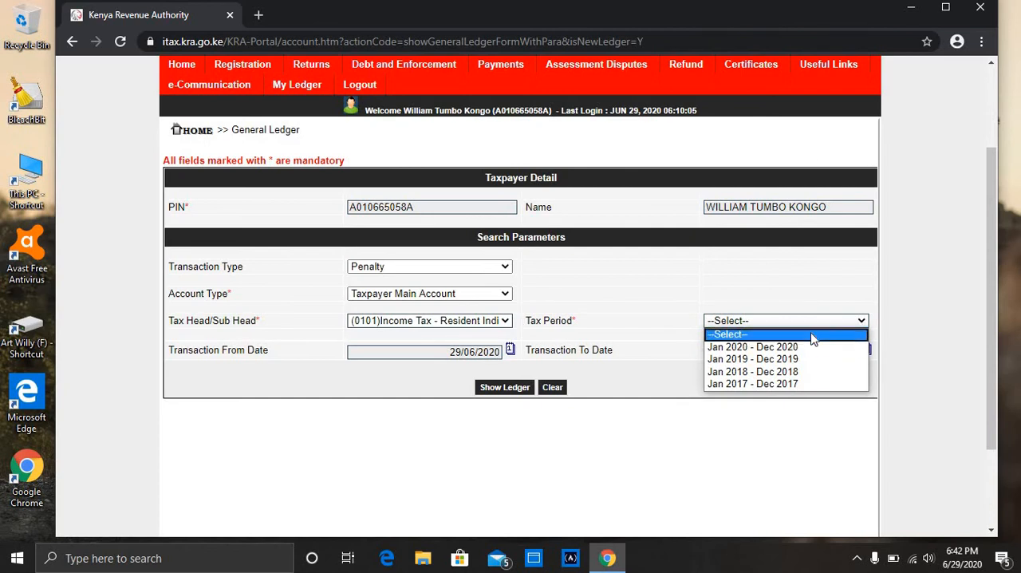
Step: Choose Jan 2020 - Dec 2020 as the Tax Period
left_click(753, 346)
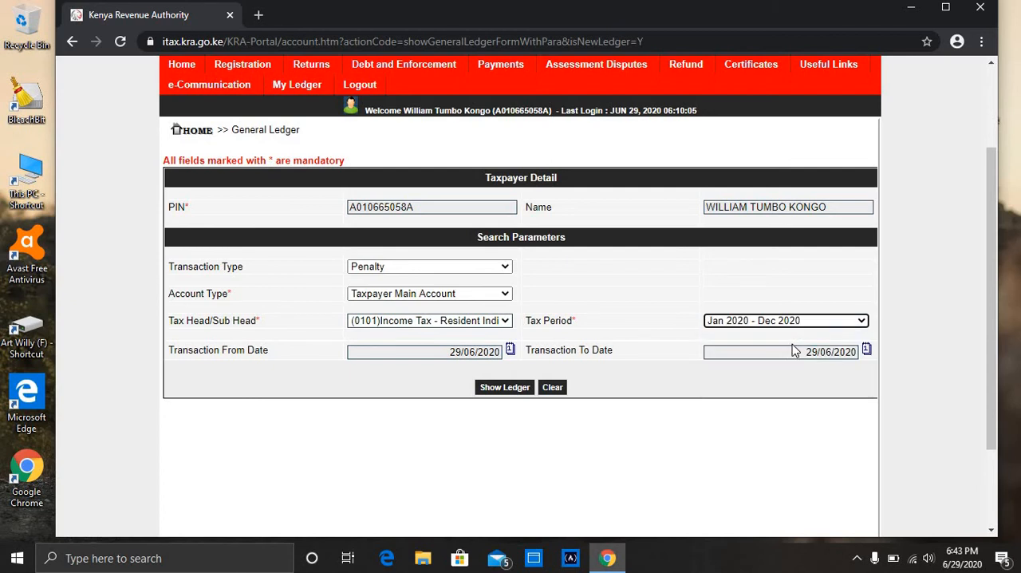
mouse_move(790, 321)
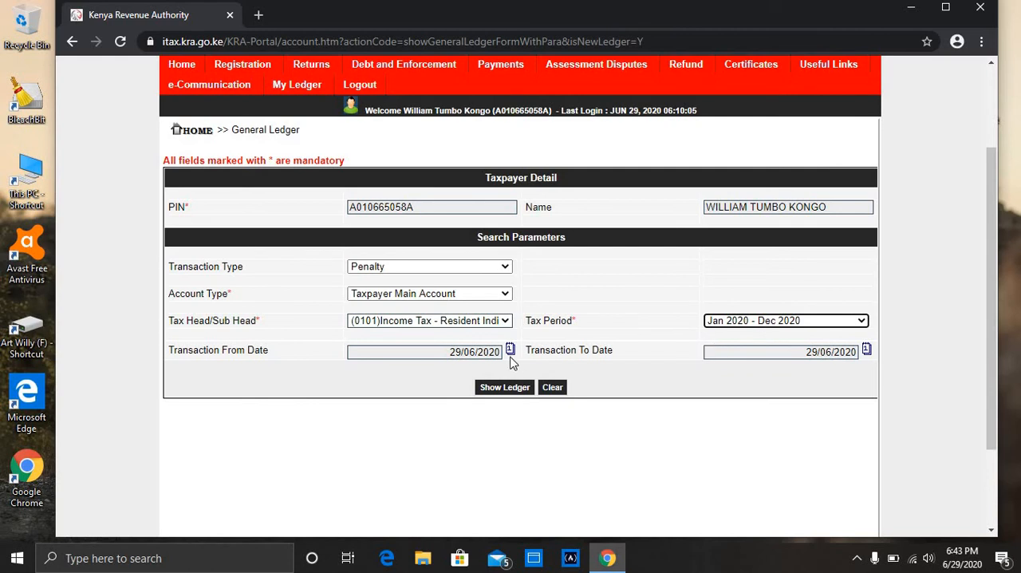
mouse_move(510, 391)
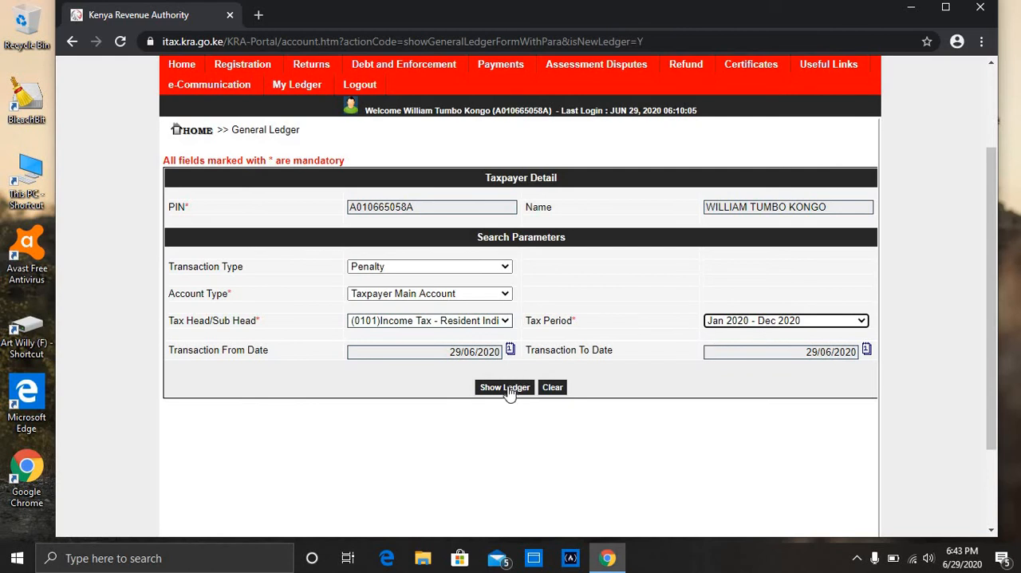
Step: Run Show Ledger to display the penalty report, dismissing the right-click disabled alert
left_click(504, 386)
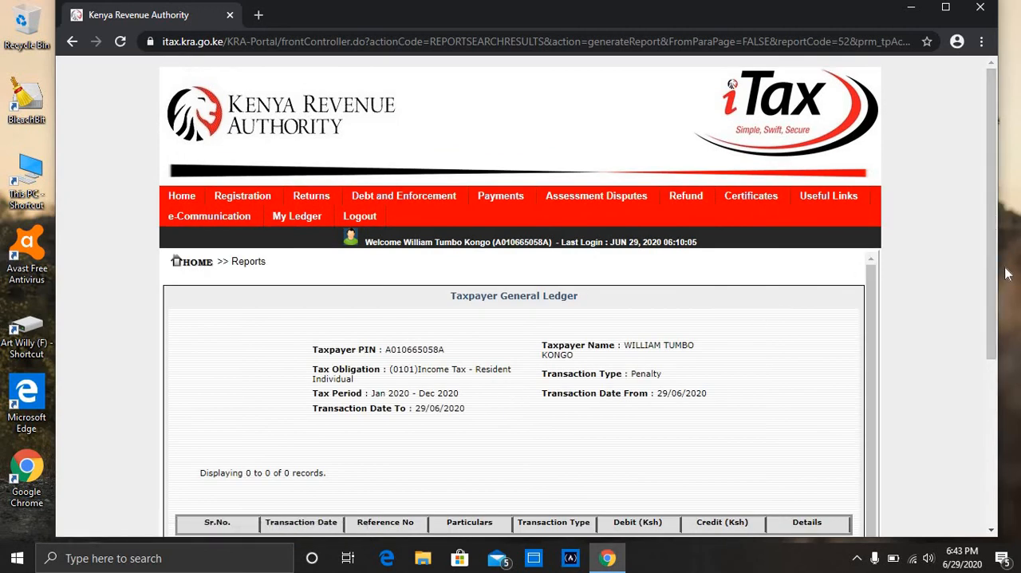
right_click(514, 359)
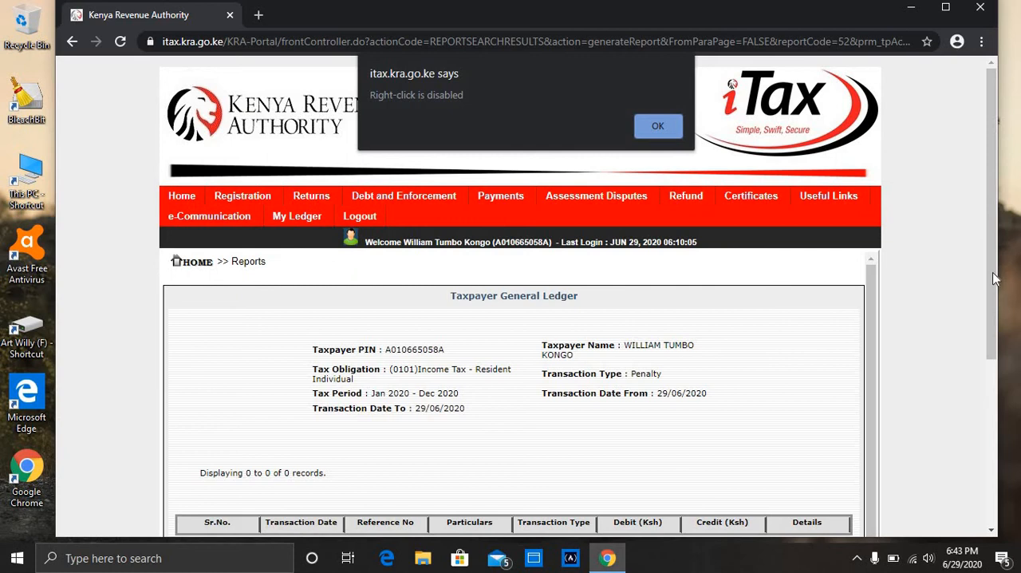
left_click(657, 126)
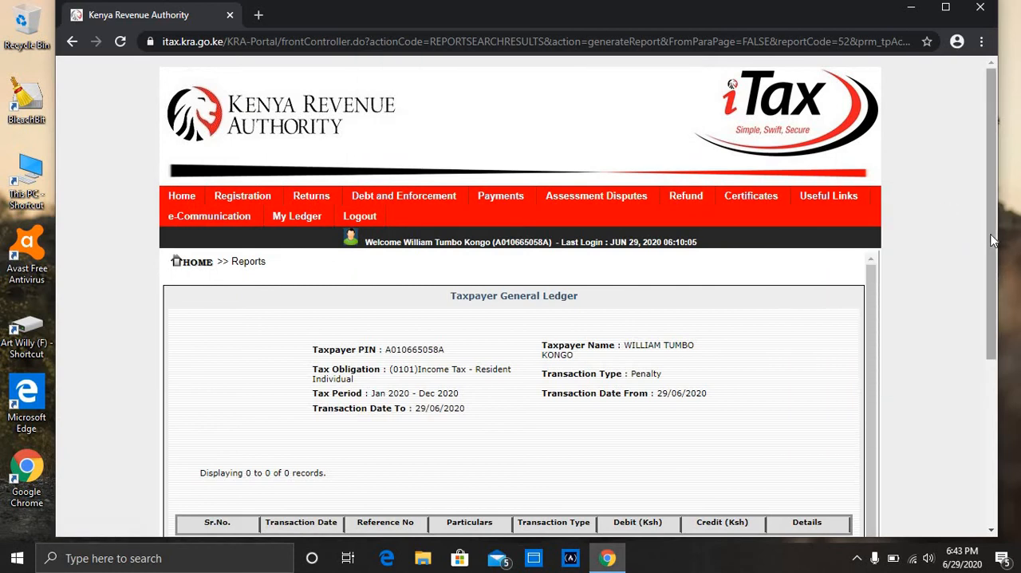
scroll("down", 3)
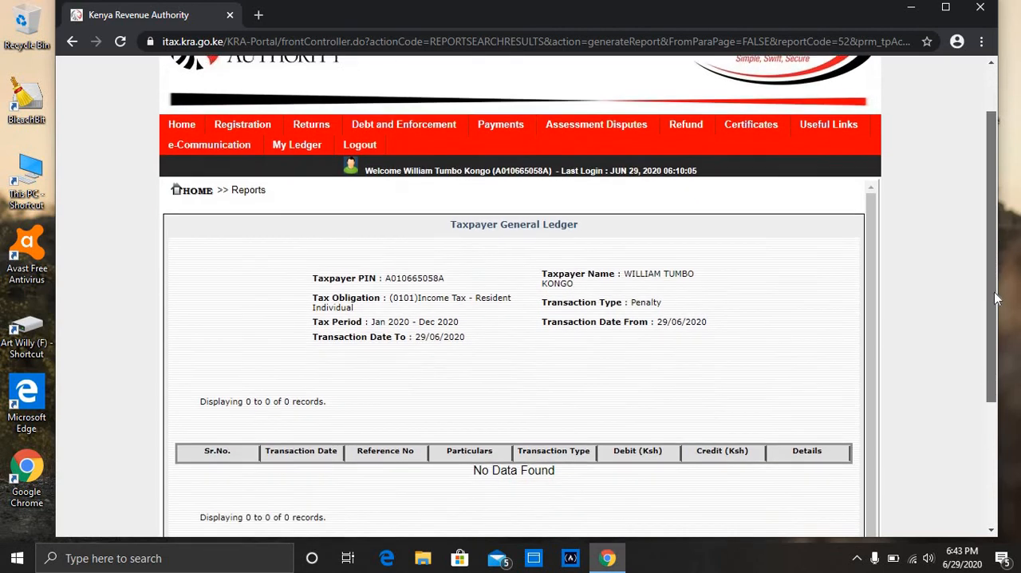
scroll("down", 3)
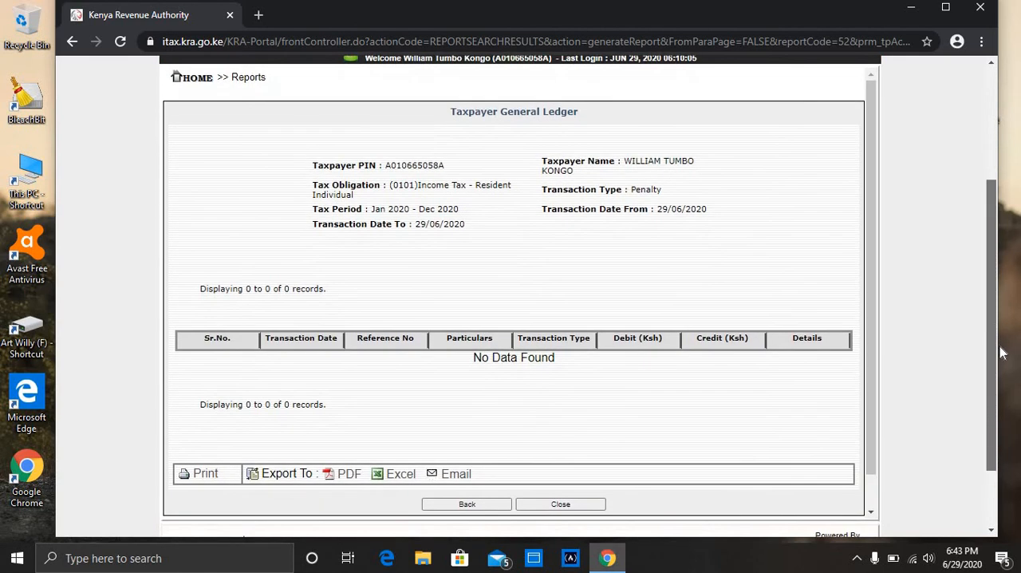
scroll("down", 3)
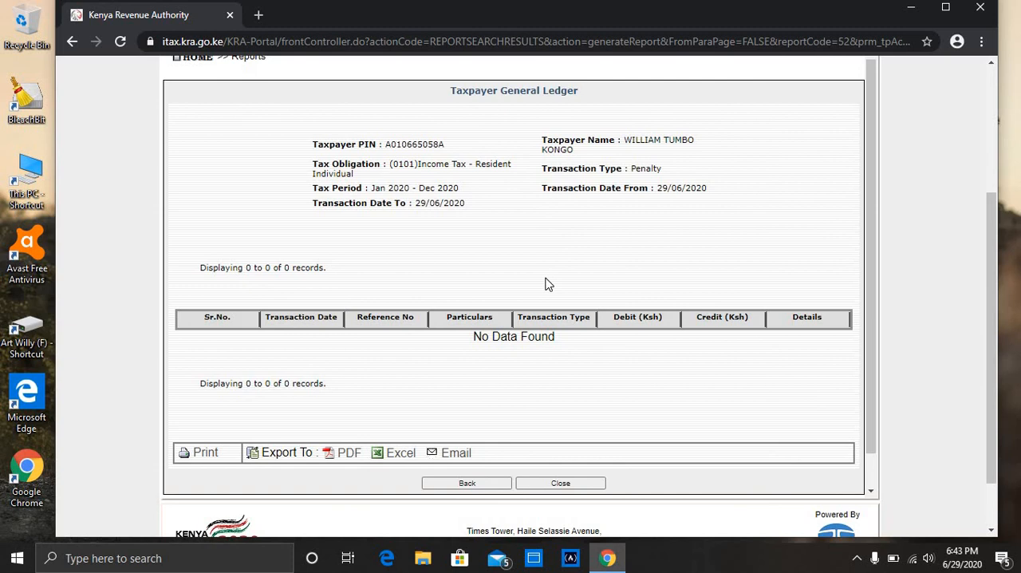
mouse_move(576, 274)
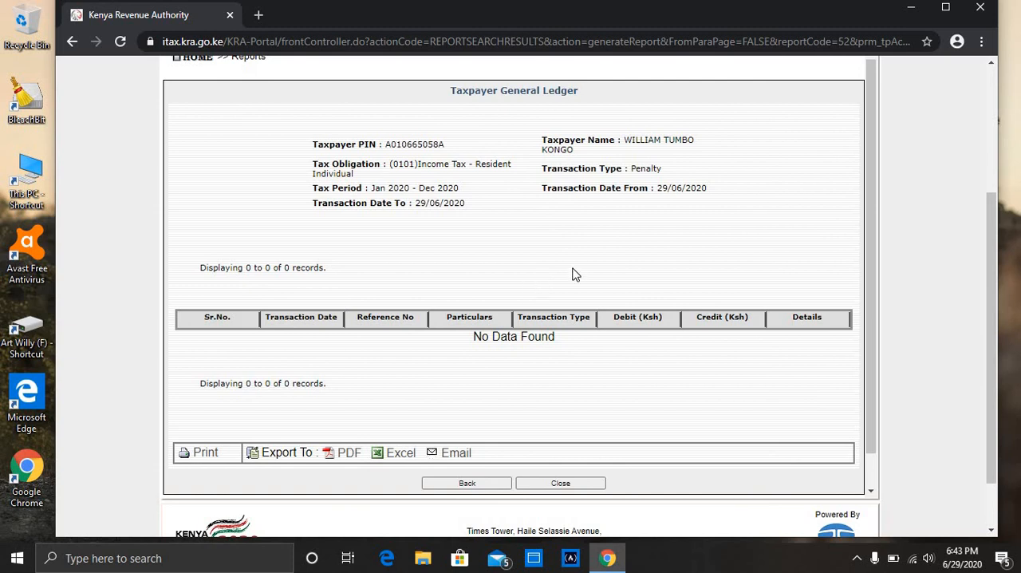
mouse_move(396, 319)
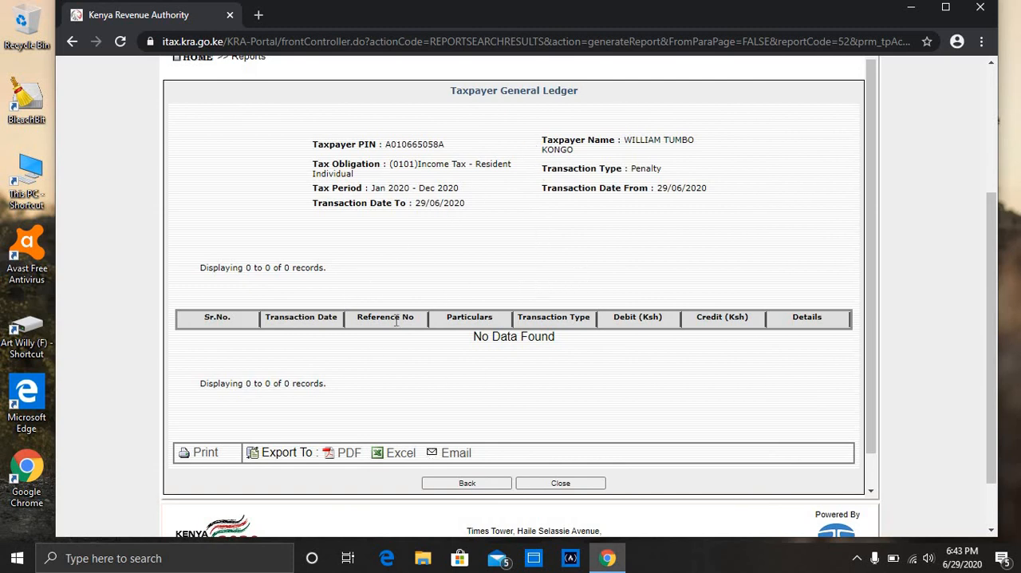
mouse_move(488, 189)
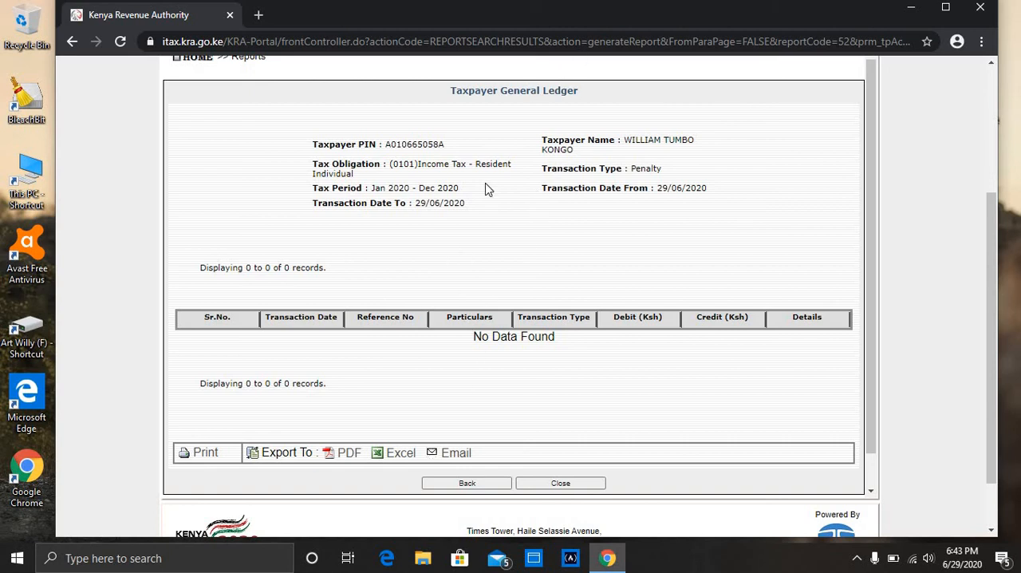
mouse_move(450, 267)
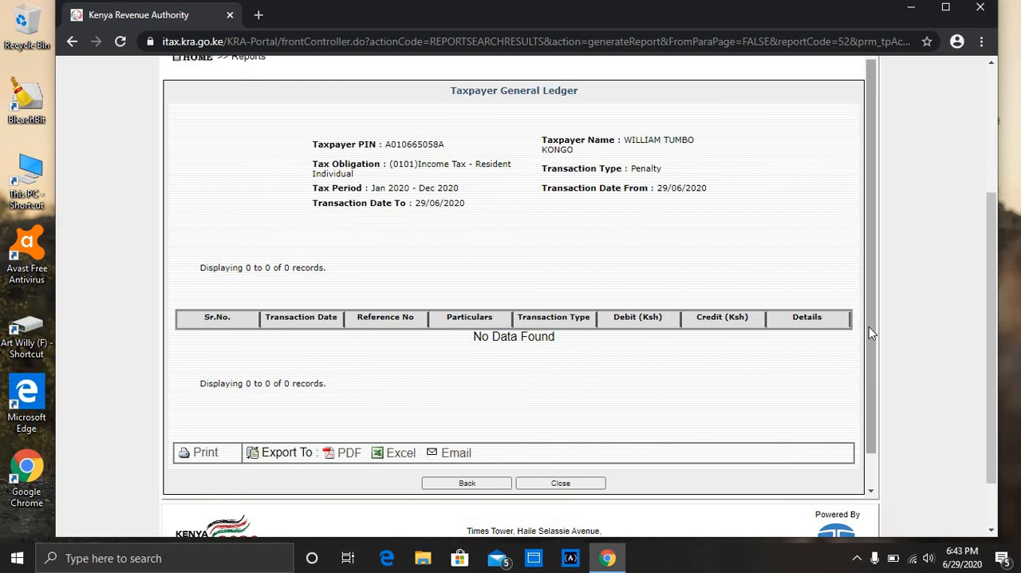
mouse_move(871, 274)
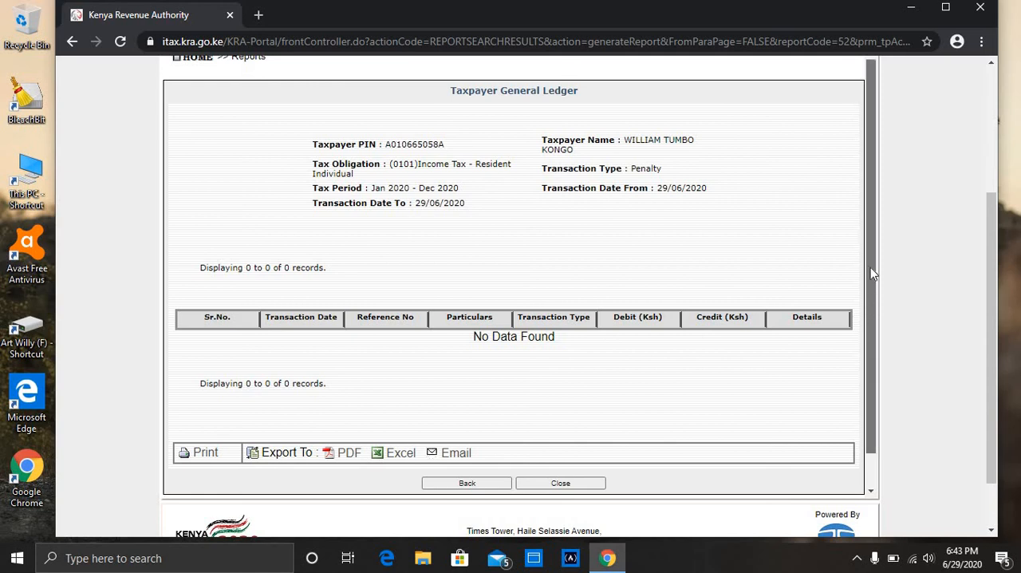
scroll("up", 3)
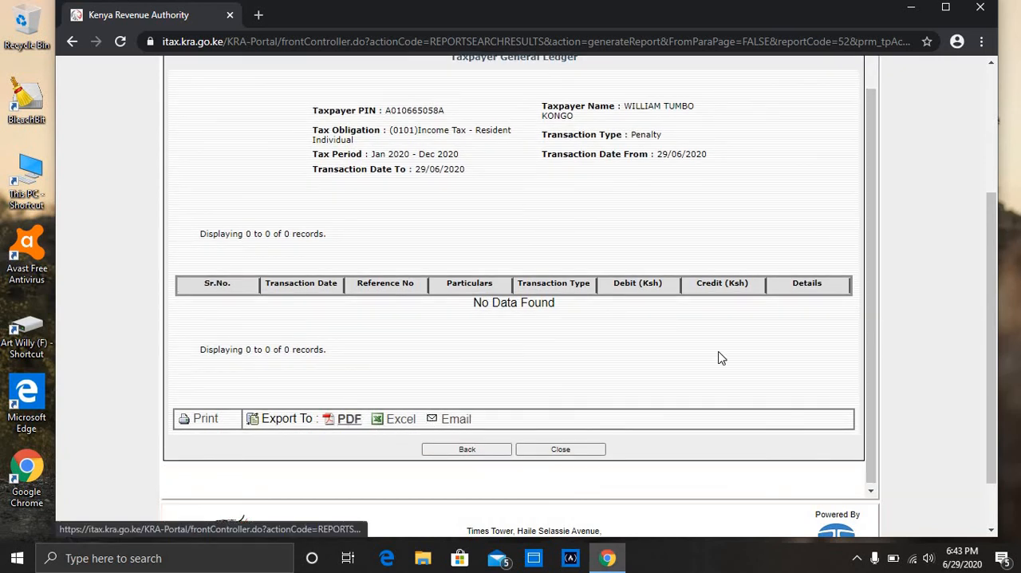
mouse_move(469, 418)
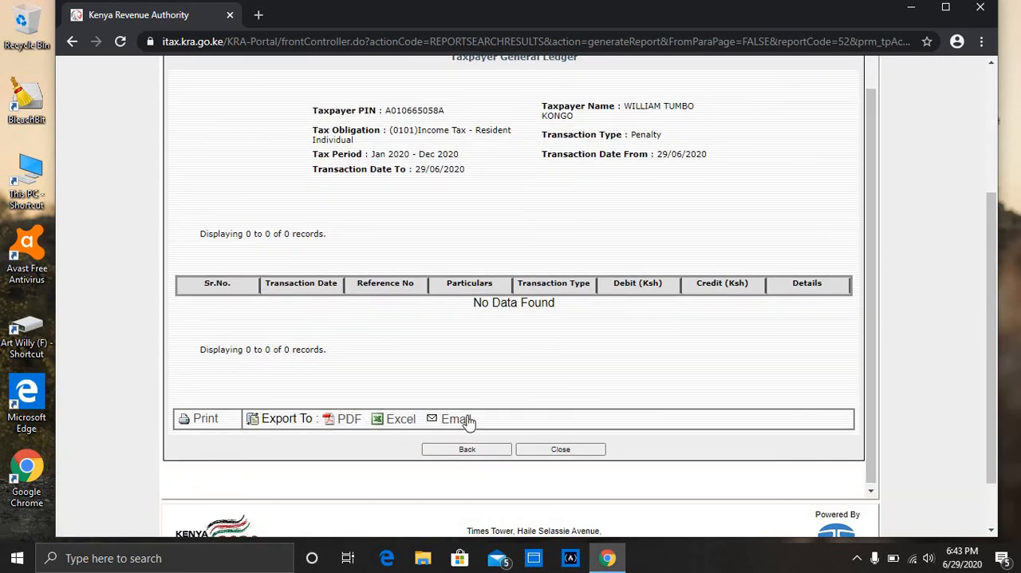
mouse_move(504, 410)
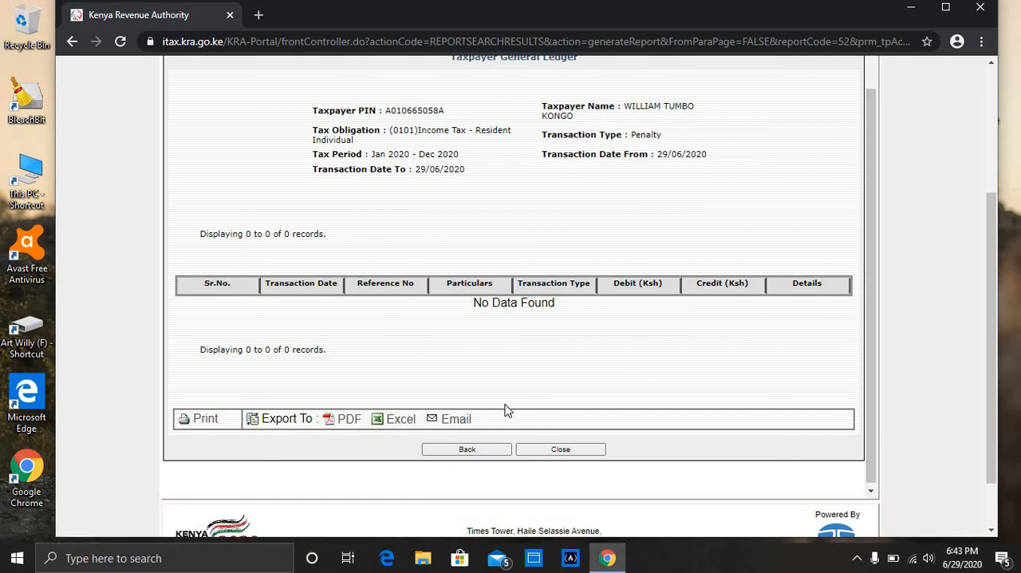
mouse_move(884, 287)
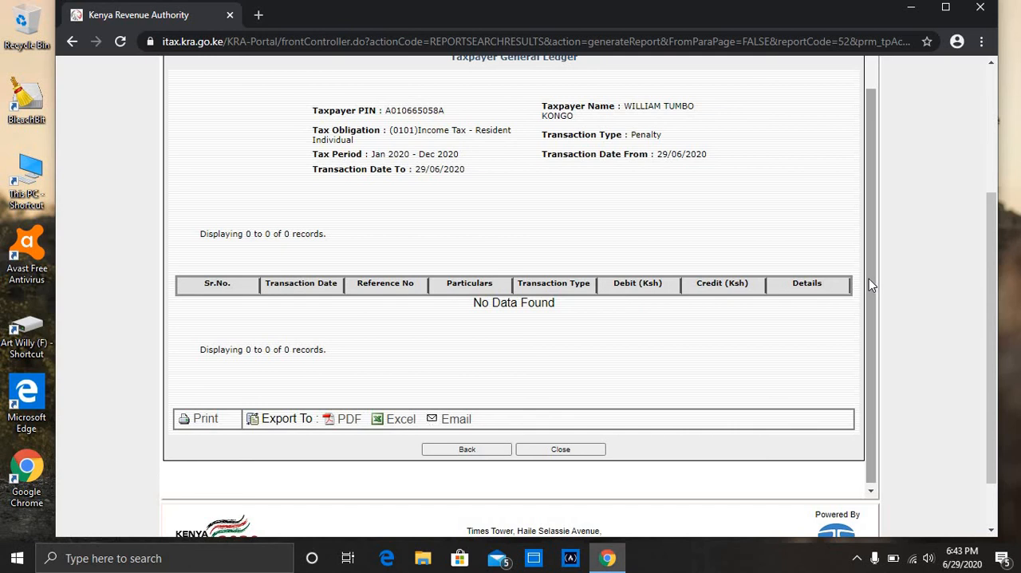
scroll("up", 3)
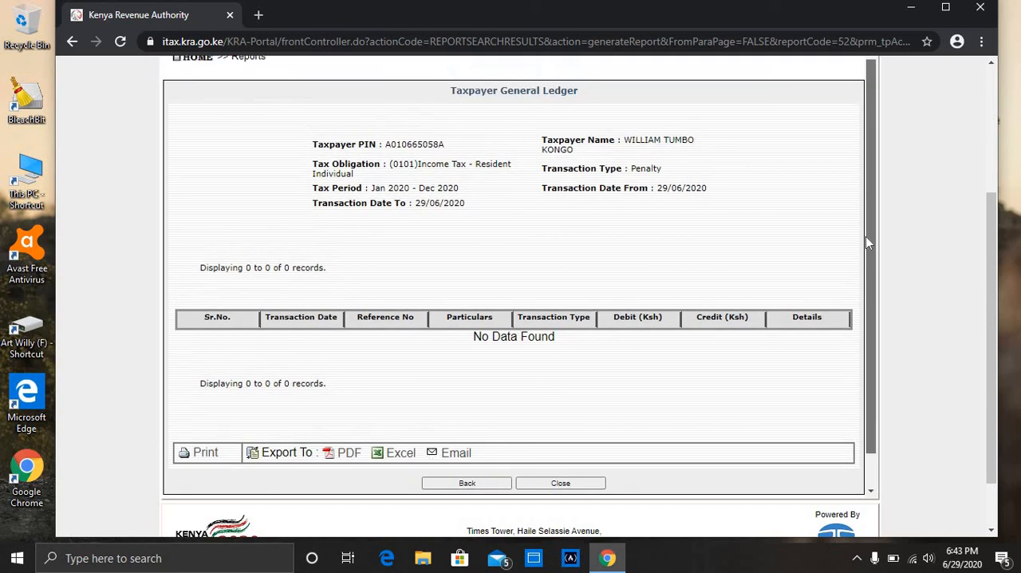
mouse_move(236, 119)
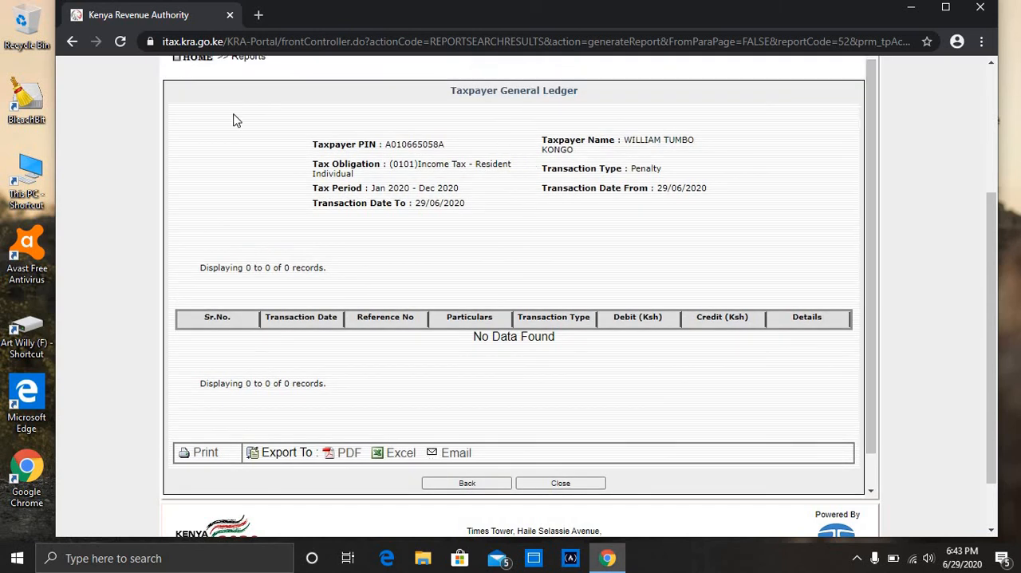
mouse_move(73, 41)
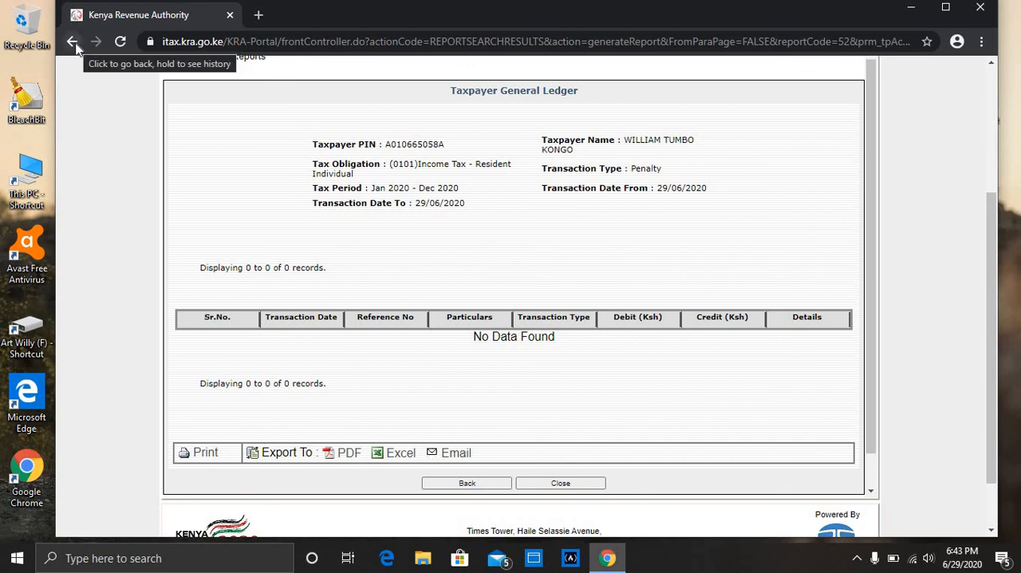
Step: Navigate back in Chrome, landing on a Confirm Form Resubmission page
left_click(72, 41)
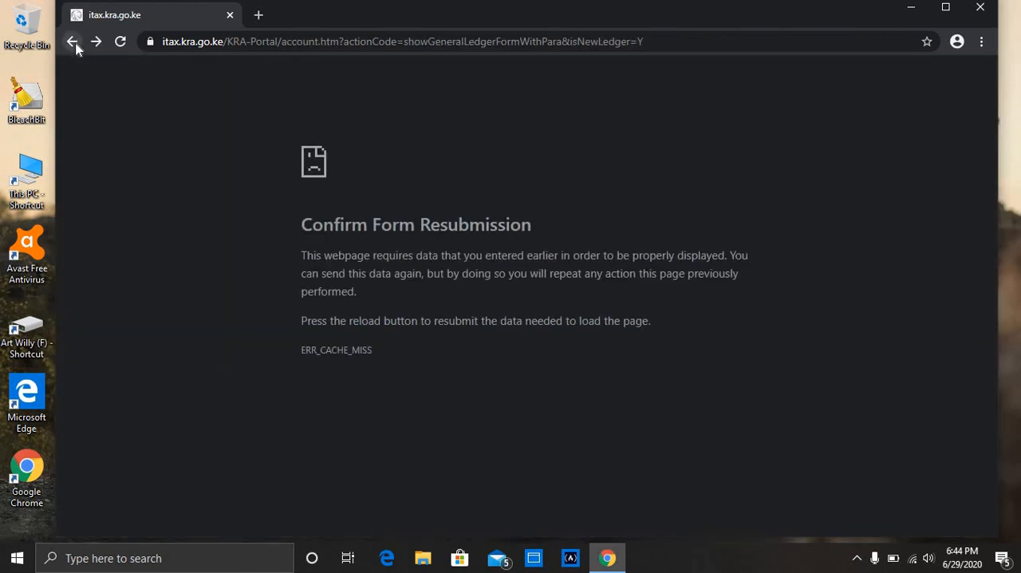
mouse_move(96, 42)
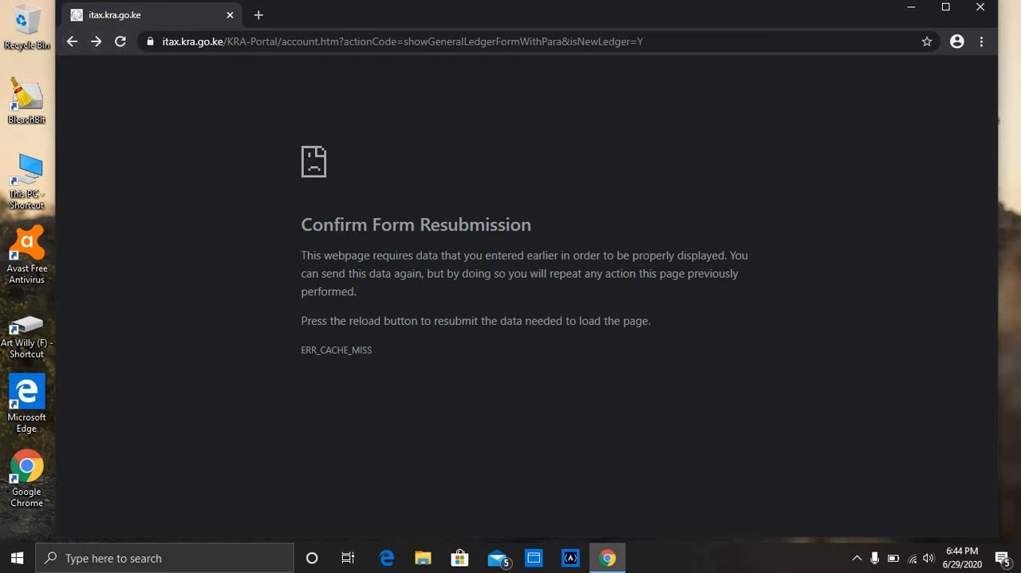
mouse_move(913, 10)
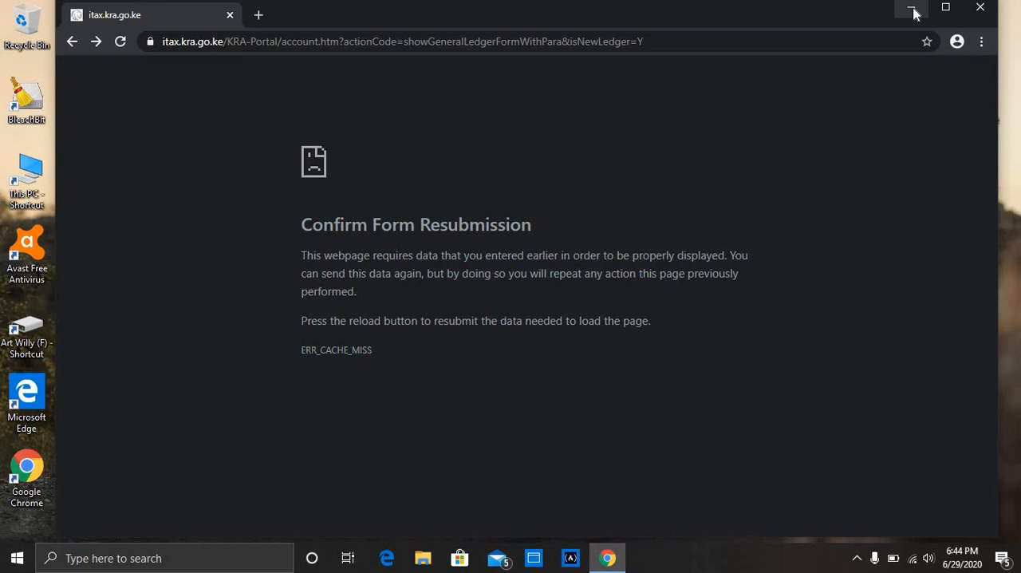
mouse_move(913, 13)
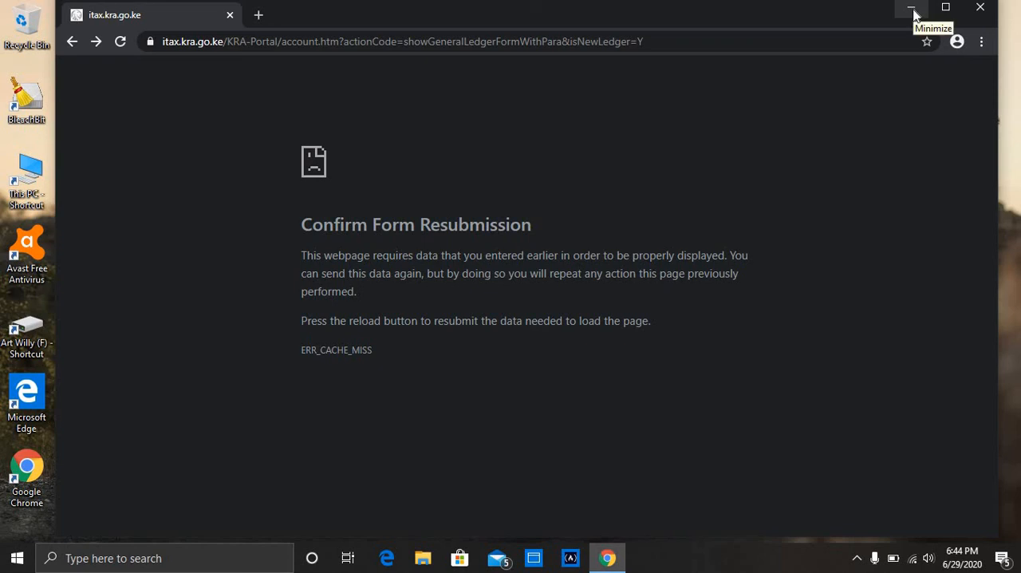
mouse_move(929, 16)
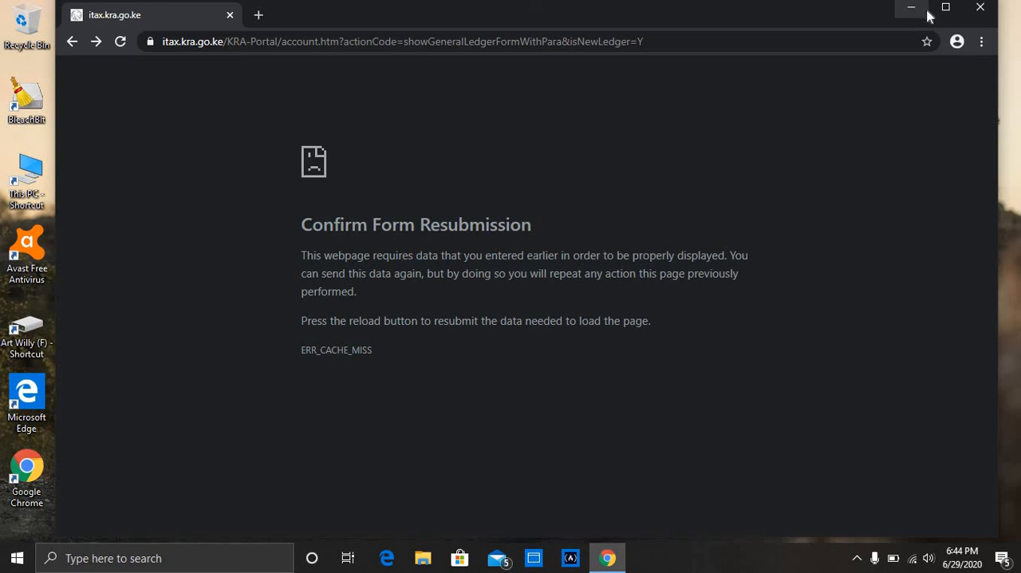